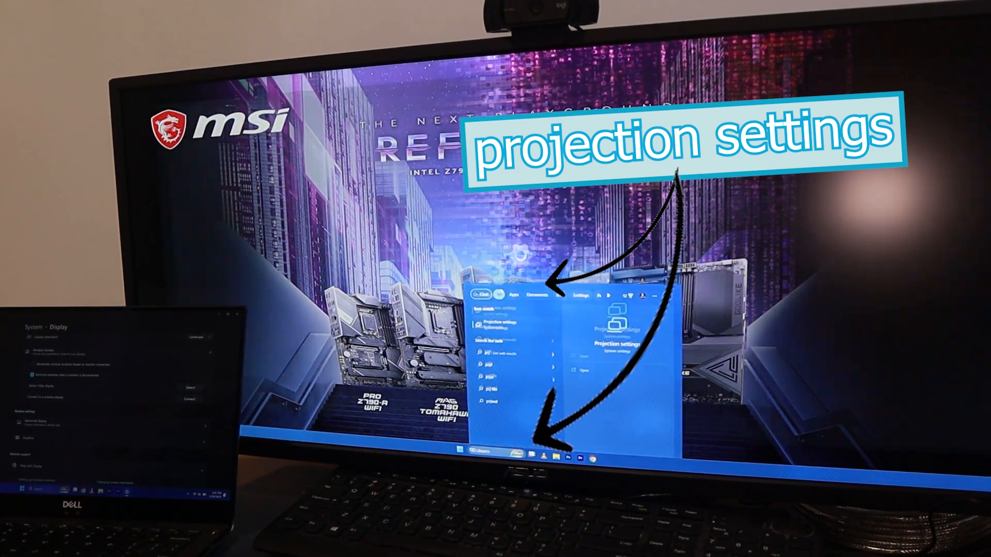
- Open the Projection settings result from the Start search on the desktop PC
{"action": "left_click", "coordinate": [499, 324]}
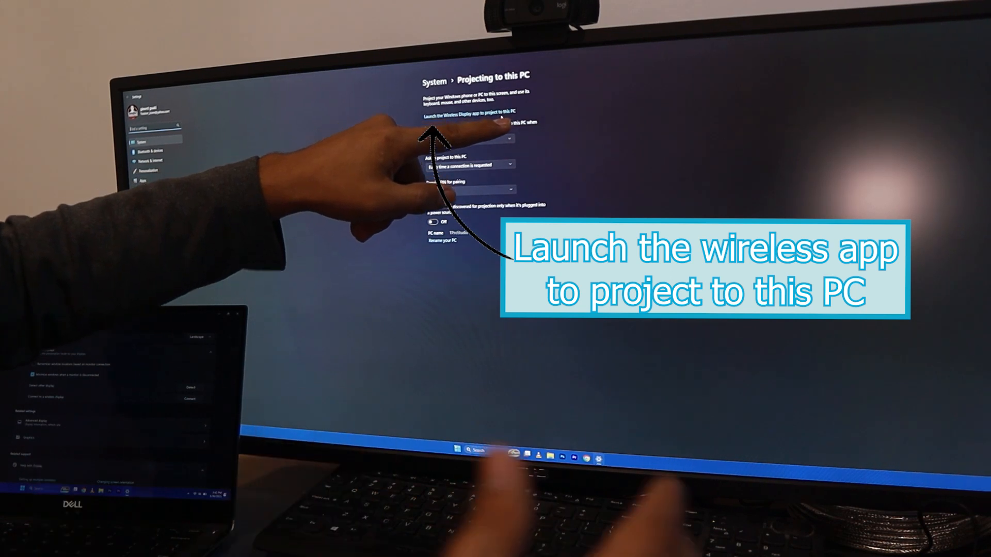
- Launch the Wireless Display app from the Projecting to this PC page
{"action": "left_click", "coordinate": [462, 116]}
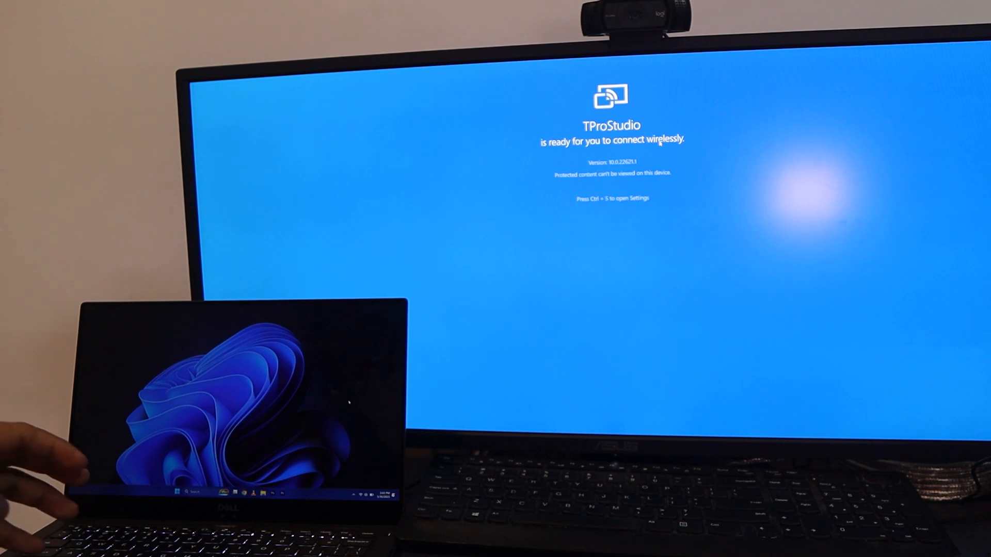
- Bring up the laptop's Project flyout with Win+P
{"action": "key", "text": "Win+P"}
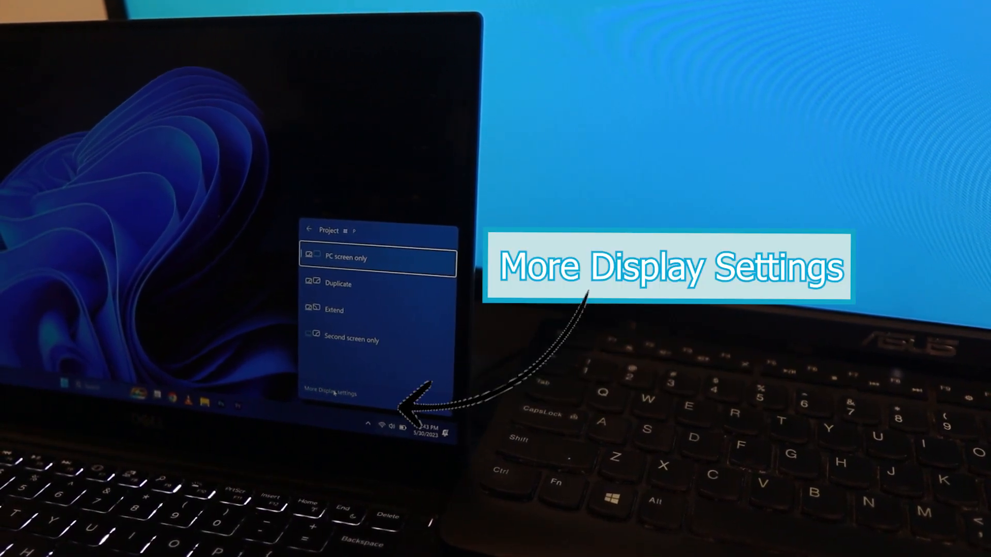
- Open More display settings from the Project flyout and scroll to Multiple displays
{"action": "left_click", "coordinate": [329, 394]}
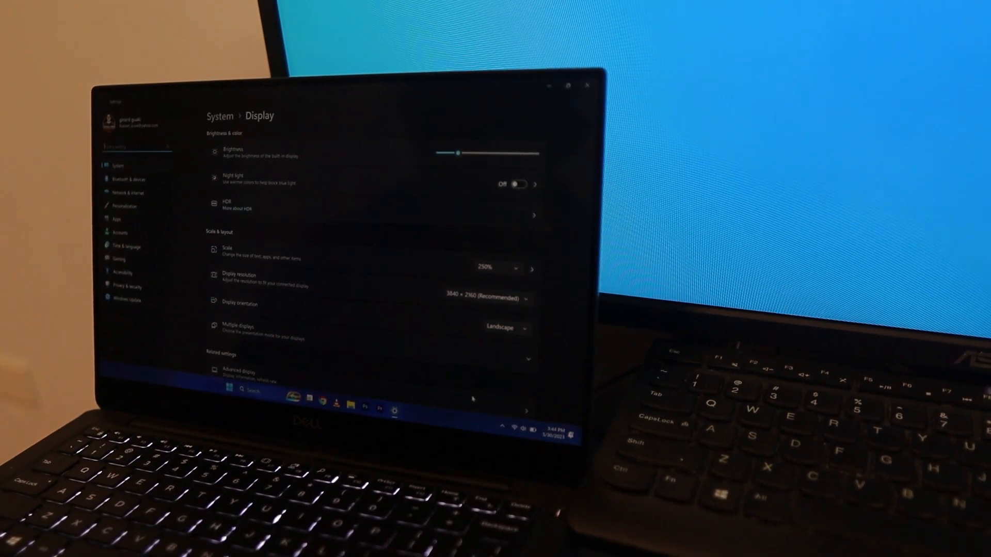
{"action": "scroll", "scroll_direction": "down", "scroll_amount": 3}
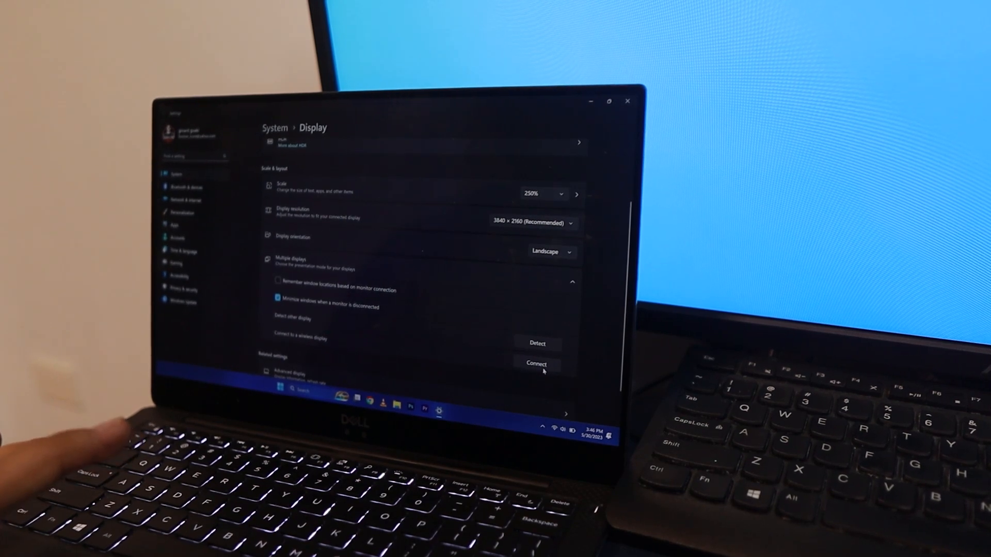
- Connect to a wireless display and choose TProStudio from the Cast list
{"action": "left_click", "coordinate": [536, 363]}
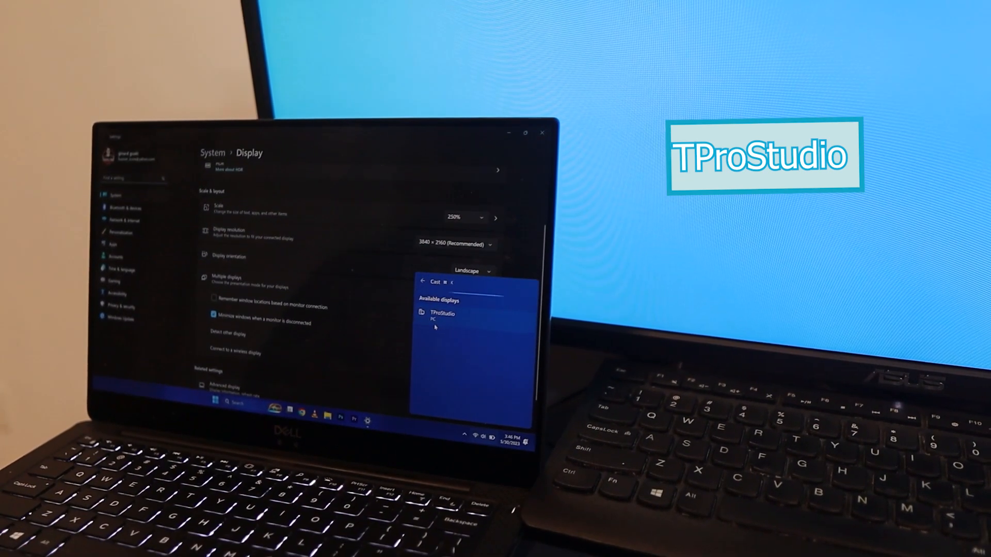
{"action": "left_click", "coordinate": [442, 314]}
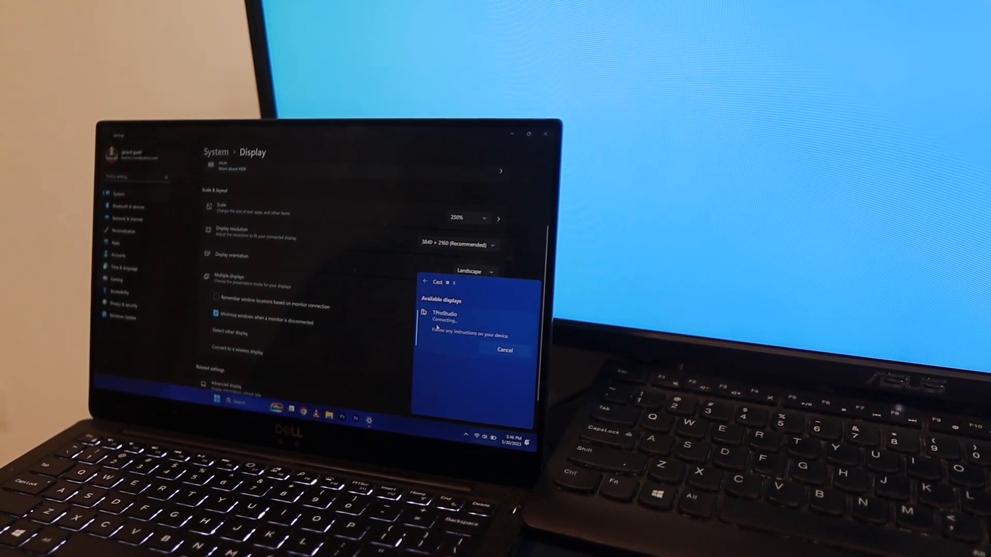